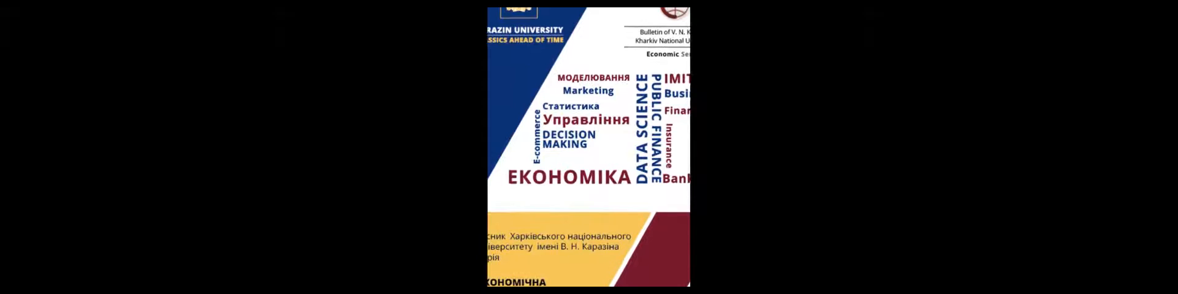
{"action": "scroll", "scroll_direction": "down", "scroll_amount": 3}
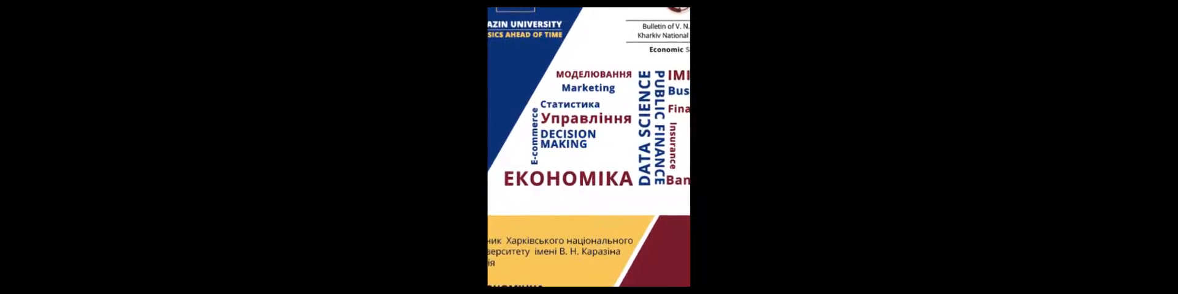